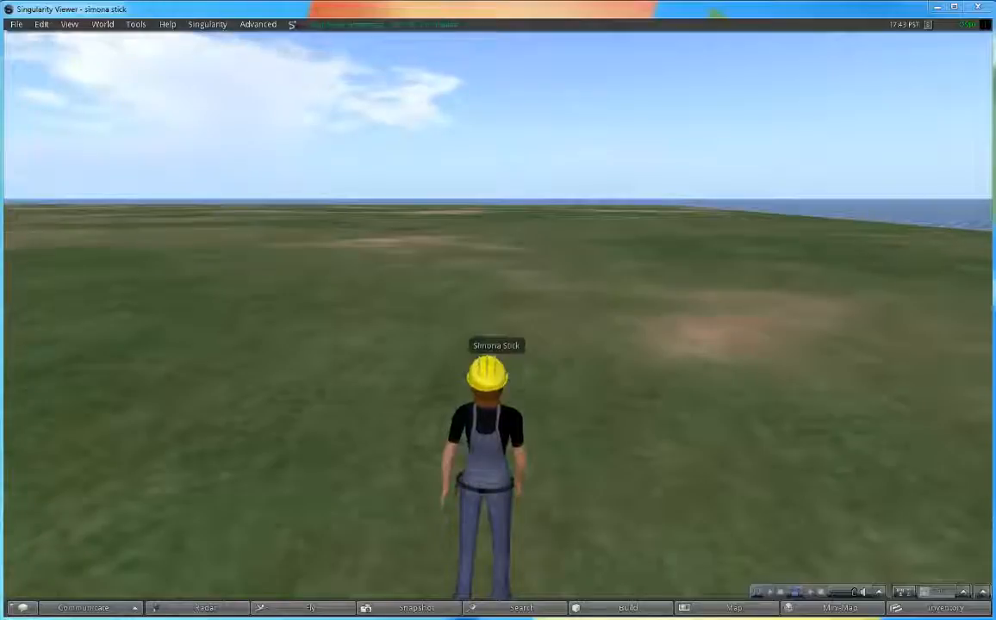
# - Rez a new wooden cube on the grass in front of the avatar
pyautogui.click(627, 607)
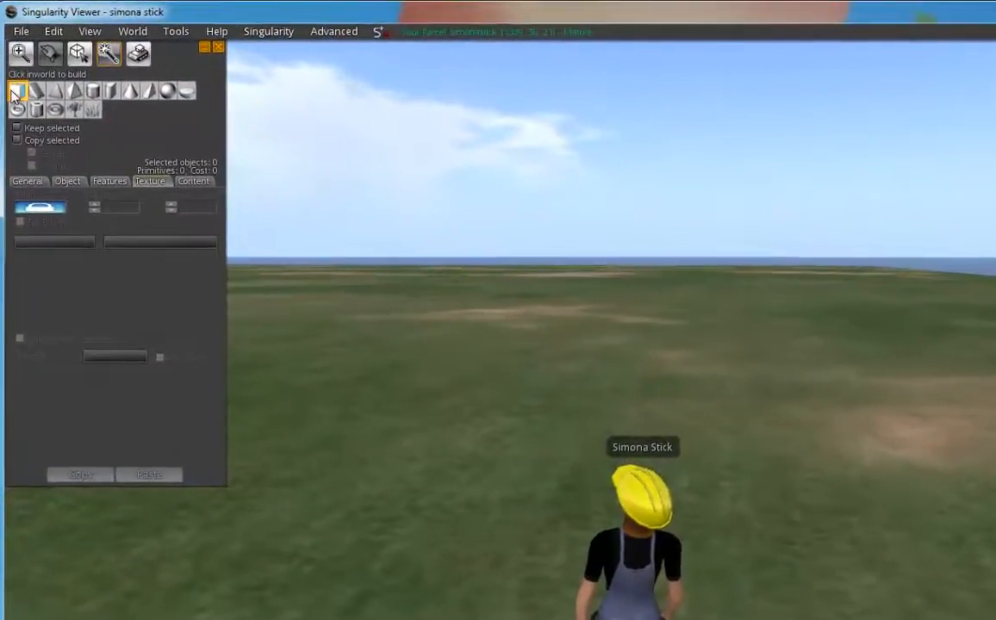
pyautogui.click(607, 365)
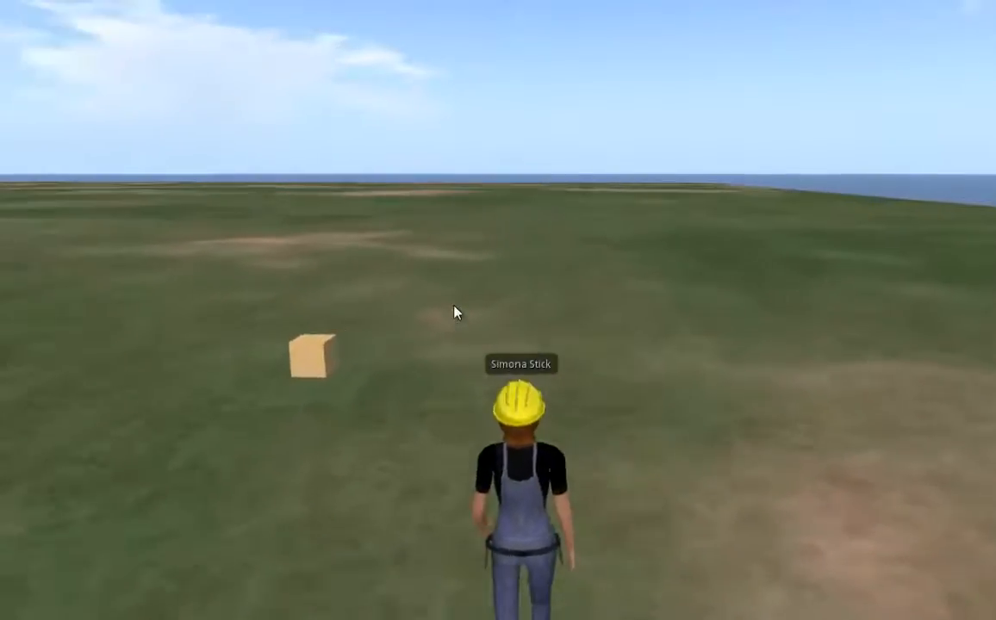
# - Put the cube into edit mode from its right-click pie menu
pyautogui.rightClick(310, 357)
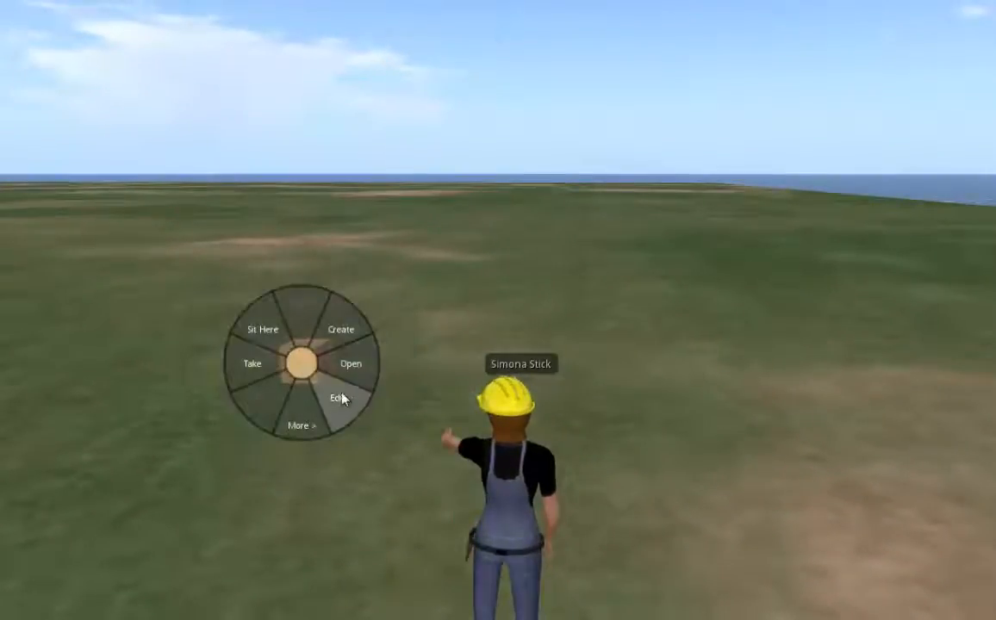
pyautogui.click(334, 398)
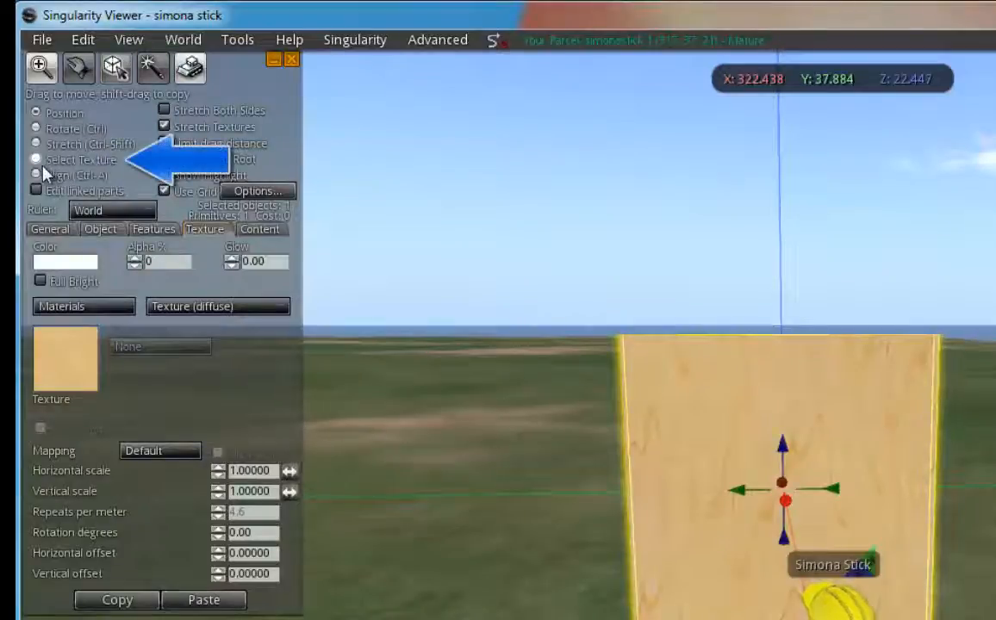
# - Enable Select Texture so a single face of the panel can be targeted
pyautogui.click(38, 160)
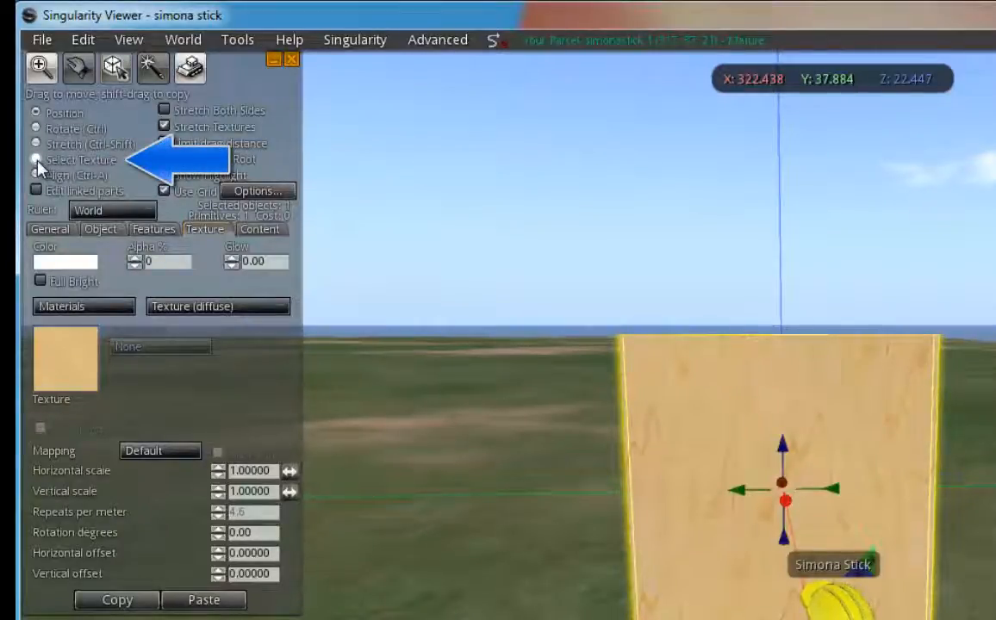
pyautogui.click(38, 160)
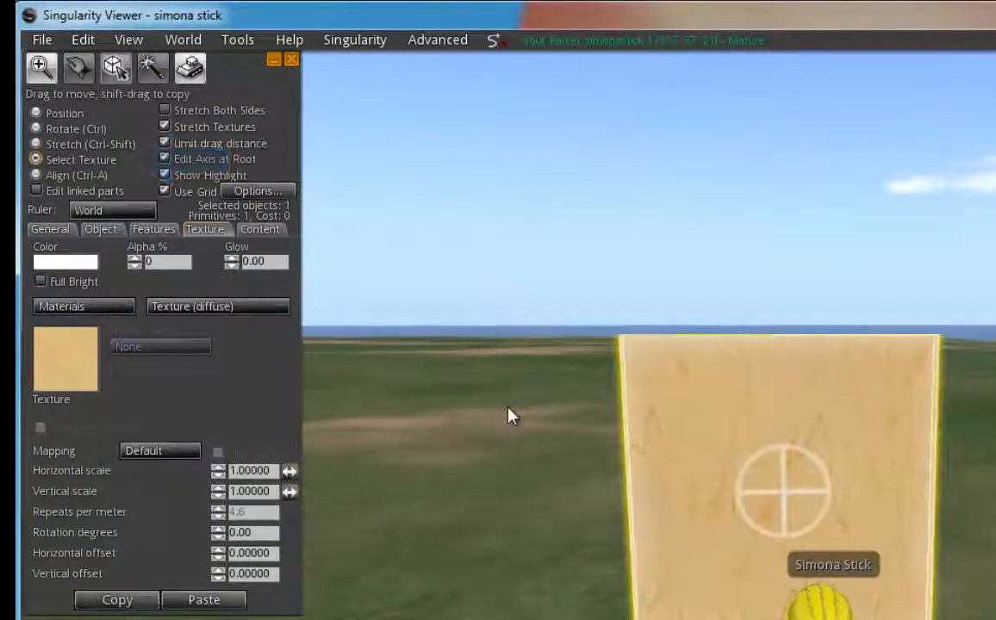
pyautogui.moveTo(738, 462)
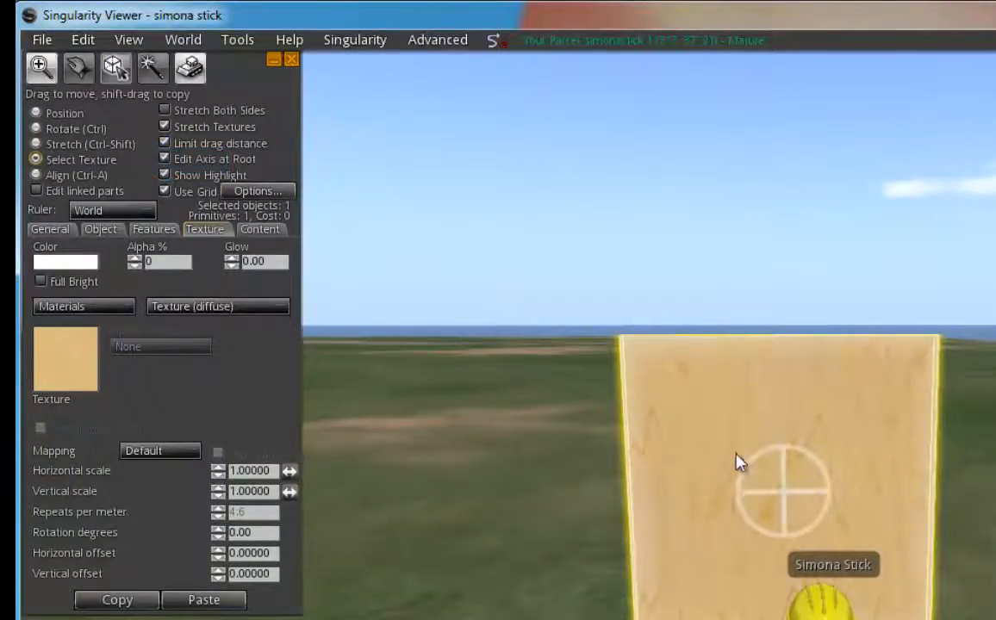
pyautogui.moveTo(802, 543)
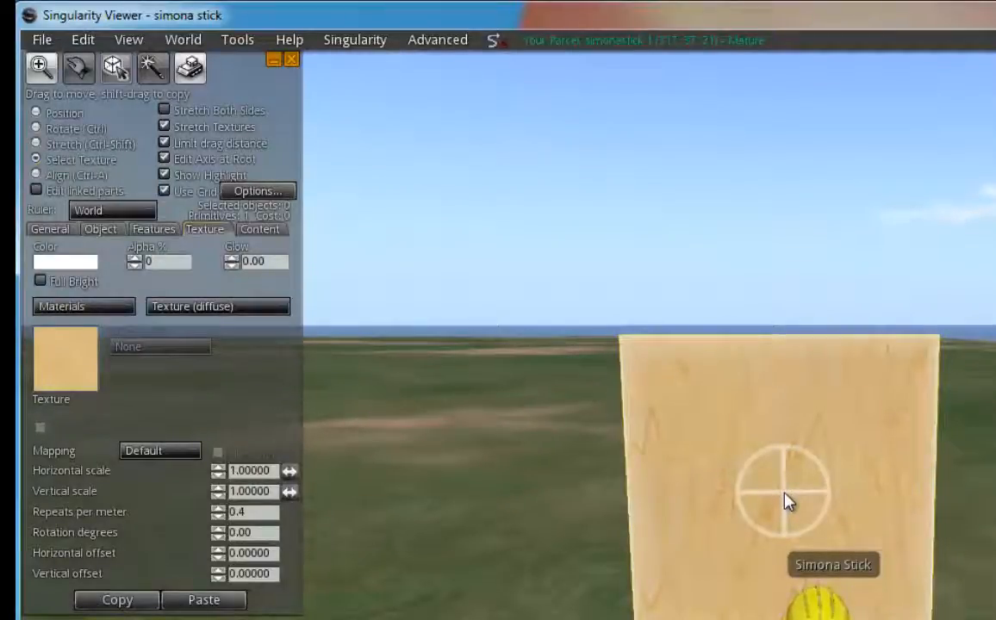
pyautogui.moveTo(250, 391)
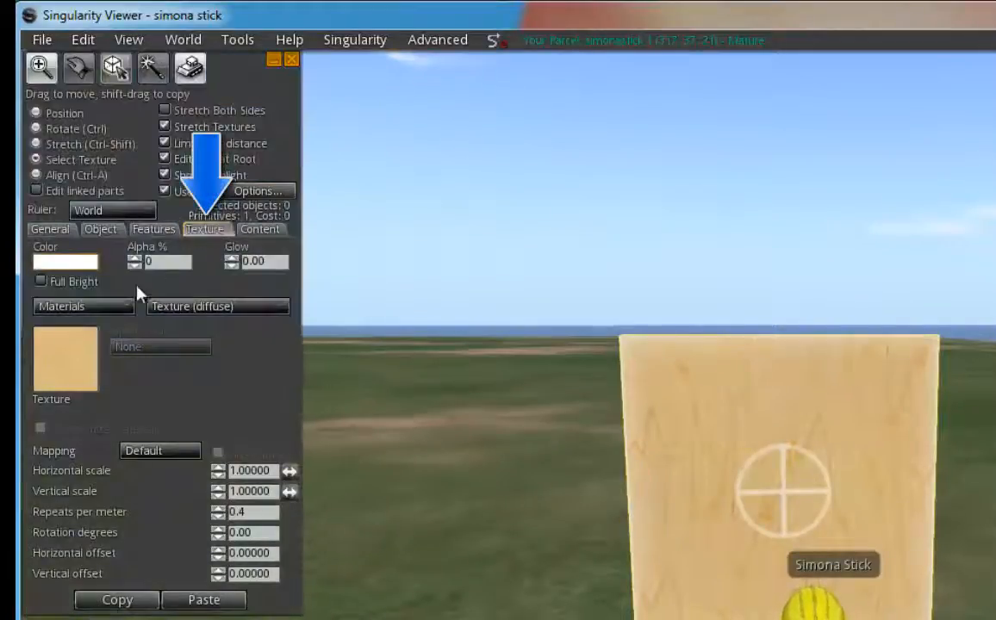
# - Switch the face's Texture properties from Materials to Media and start adding media
pyautogui.click(83, 306)
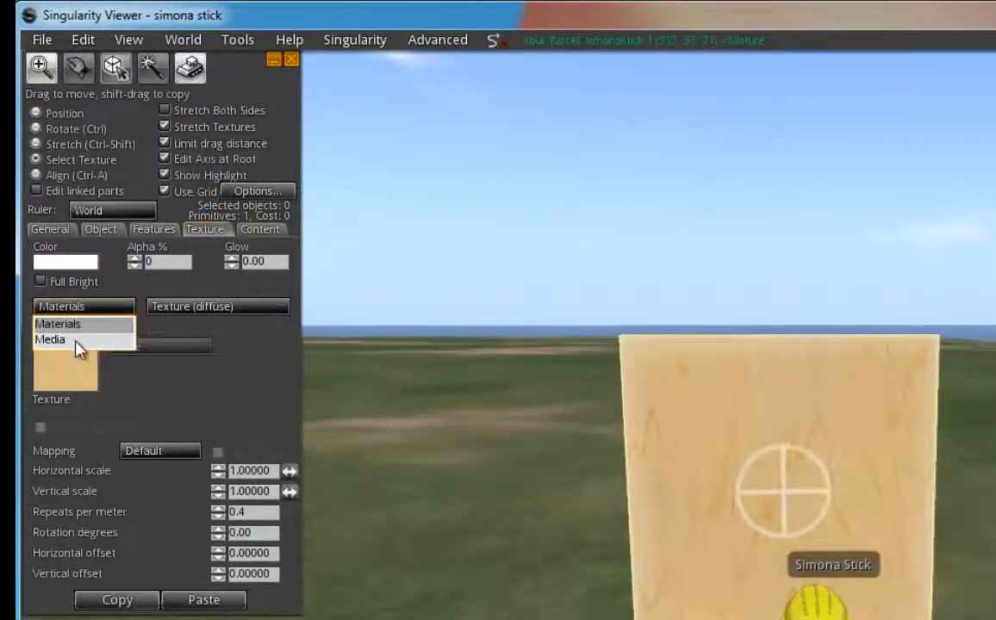
pyautogui.click(50, 338)
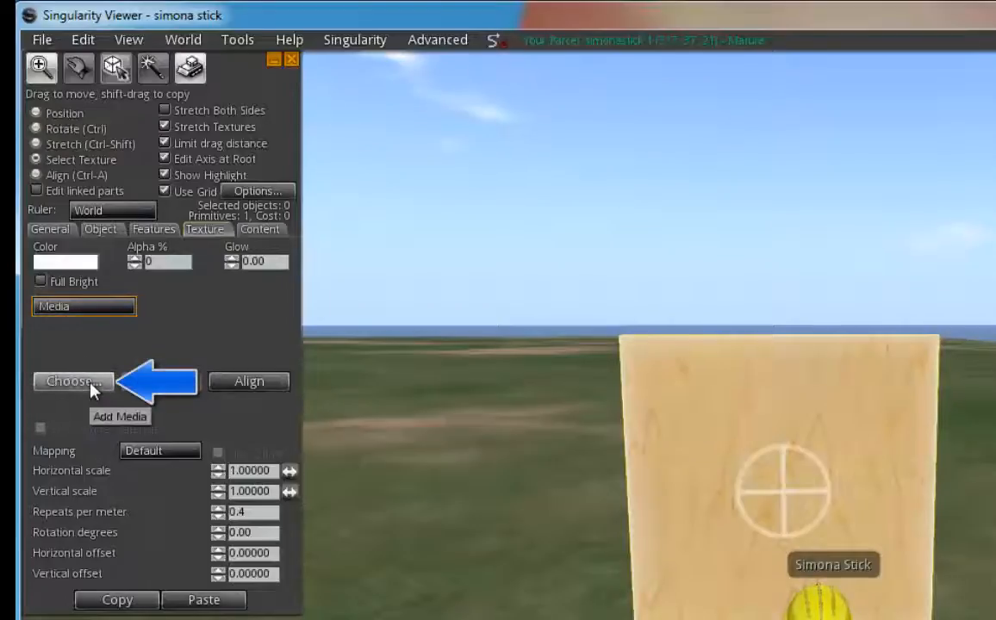
pyautogui.click(72, 383)
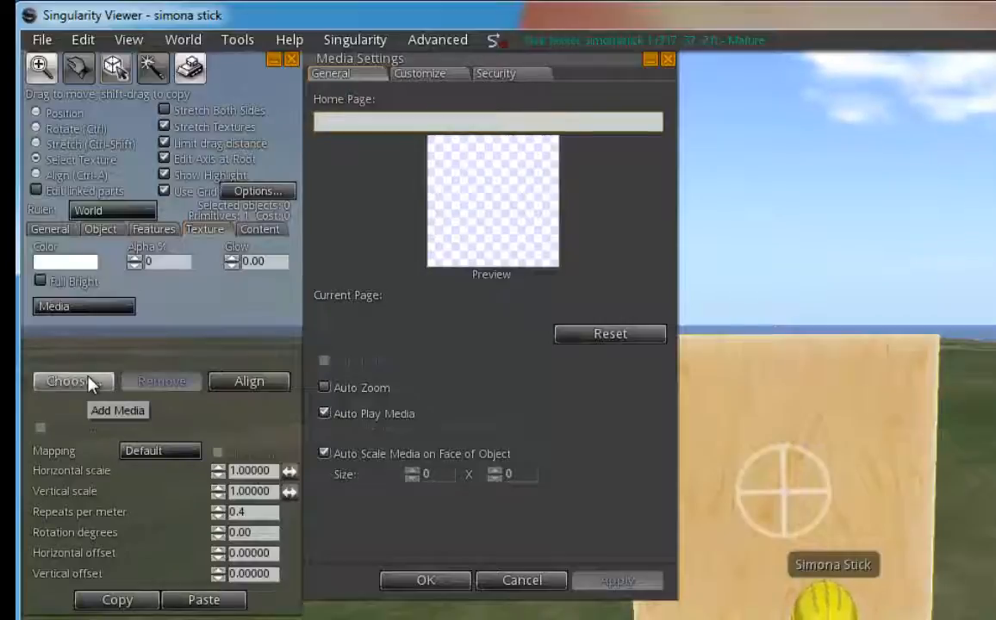
pyautogui.write('www.yo')
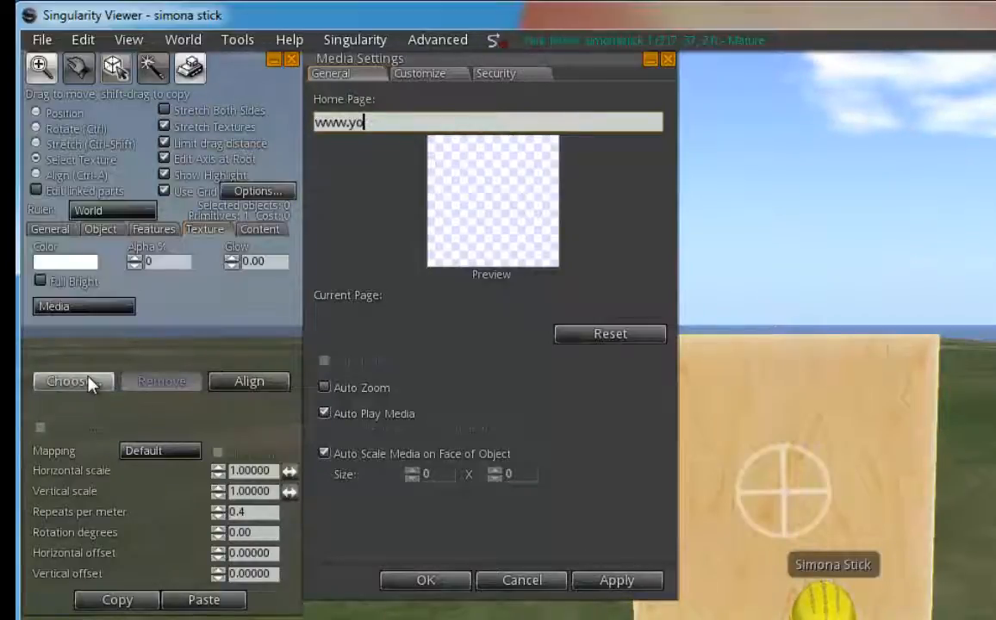
pyautogui.write('utube.com')
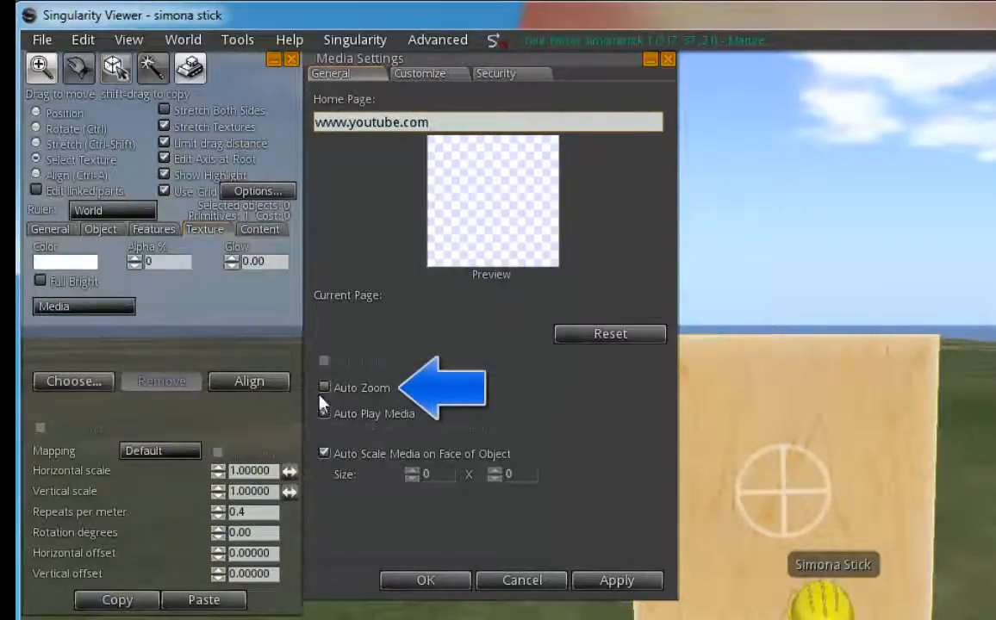
pyautogui.click(324, 413)
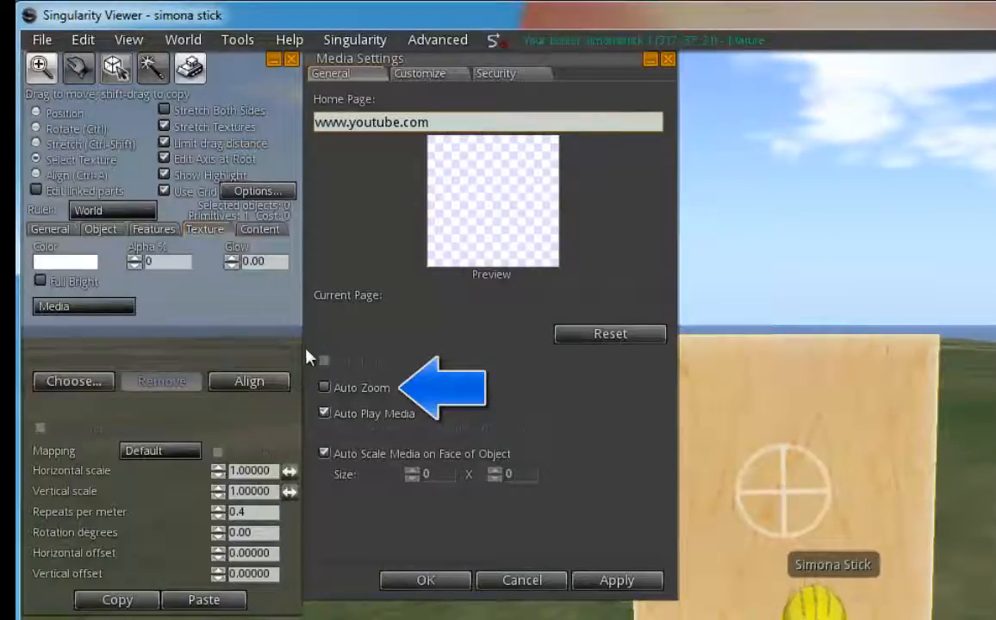
pyautogui.click(324, 386)
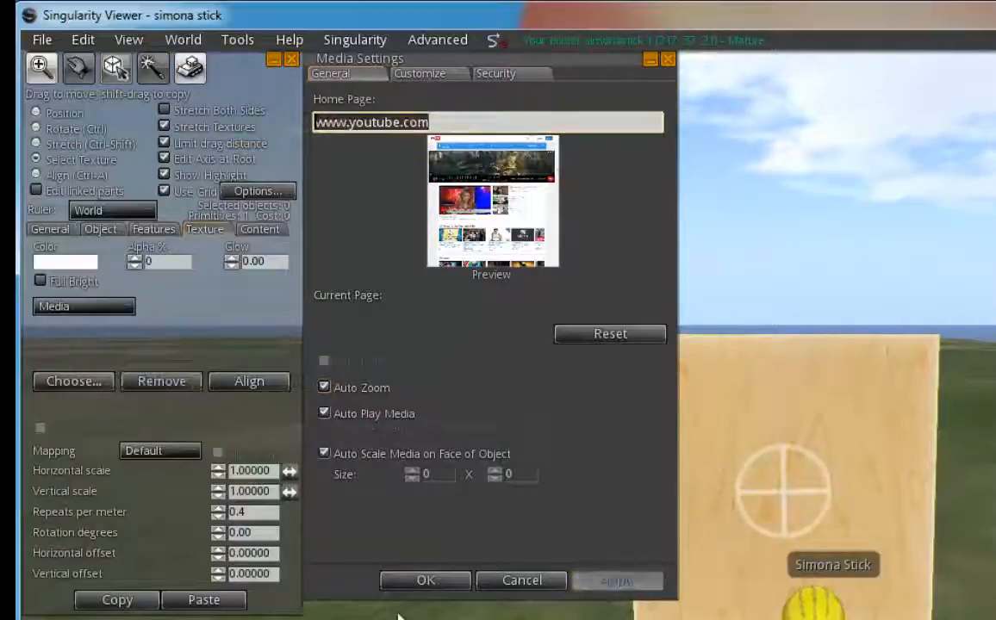
# - Confirm Media Settings with OK and scroll the live YouTube page on the panel
pyautogui.click(424, 579)
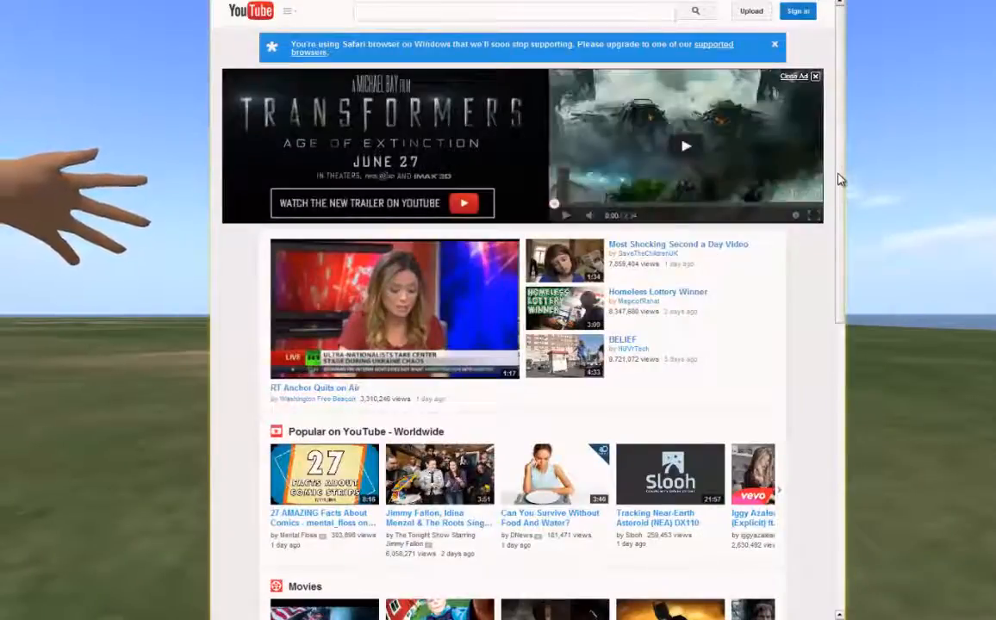
pyautogui.scroll(-3)
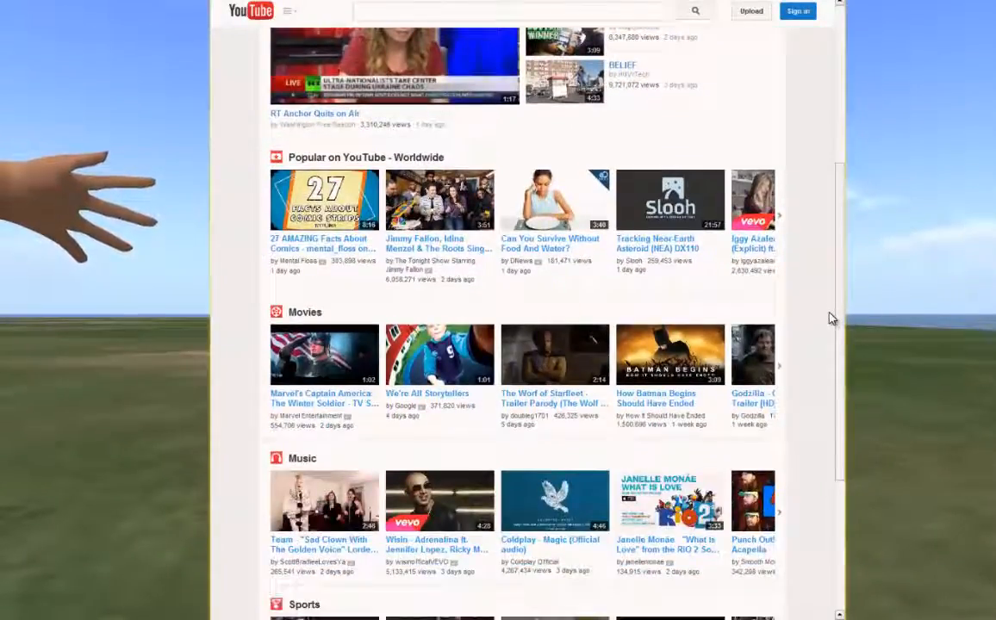
pyautogui.scroll(3)
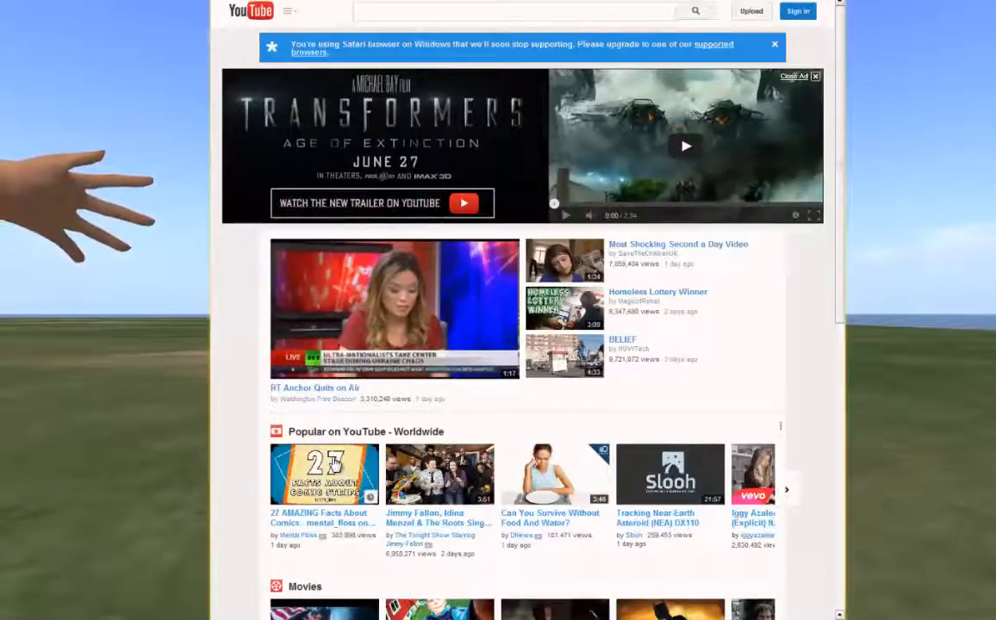
# - Start the '27 AMAZING Facts About Comics' video from its thumbnail on the panel
pyautogui.click(324, 473)
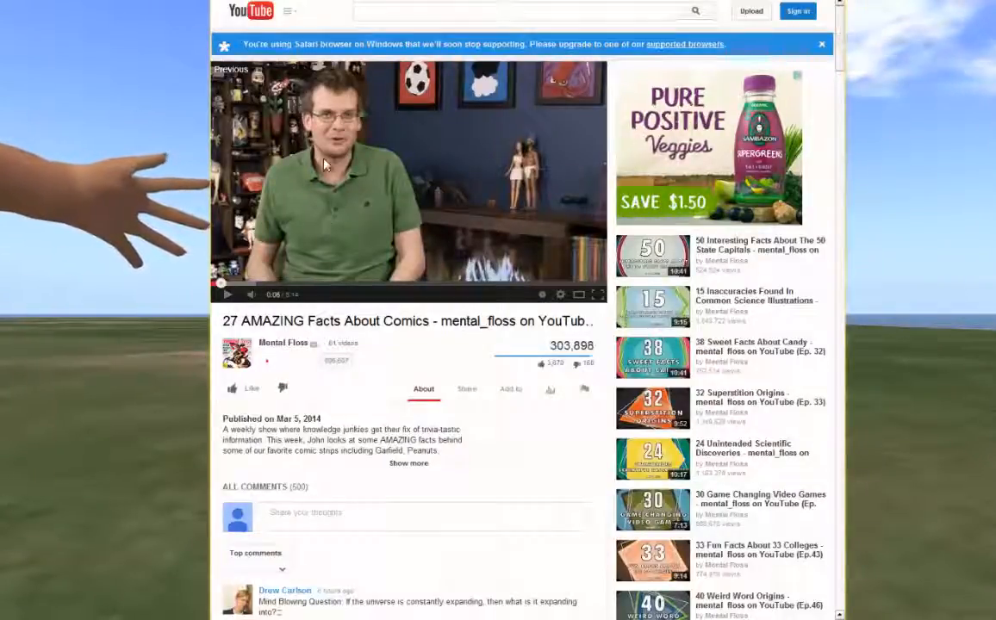
pyautogui.moveTo(312, 121)
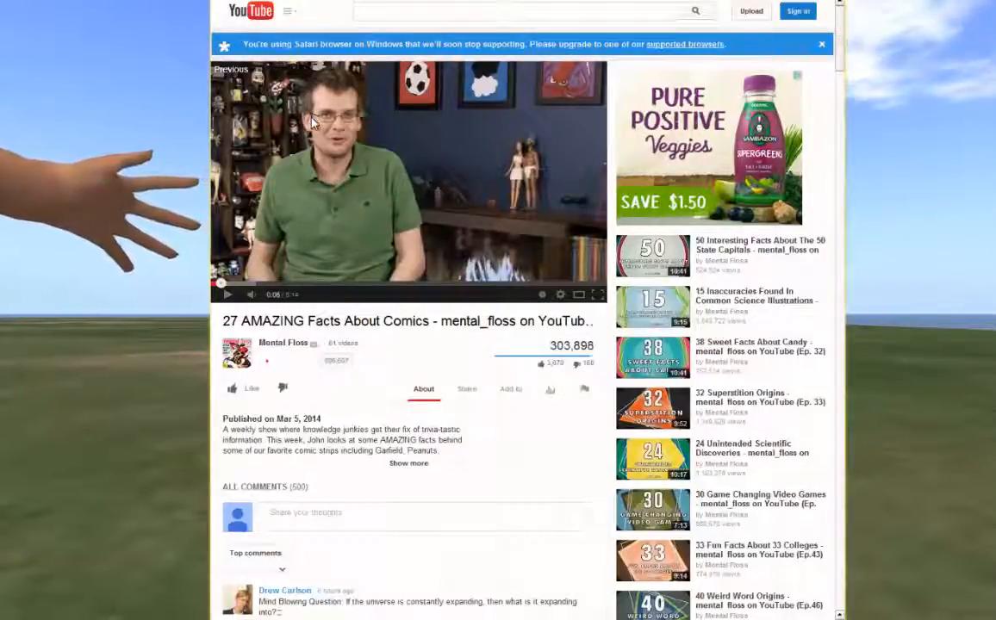